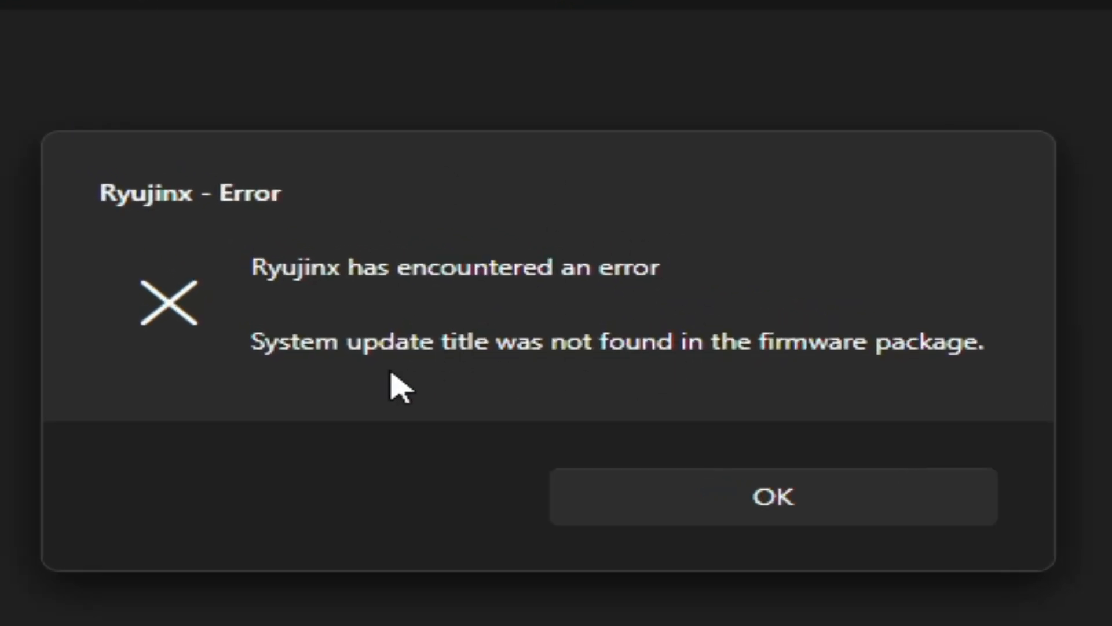
{"action": "mouse_move", "coordinate": [486, 383]}
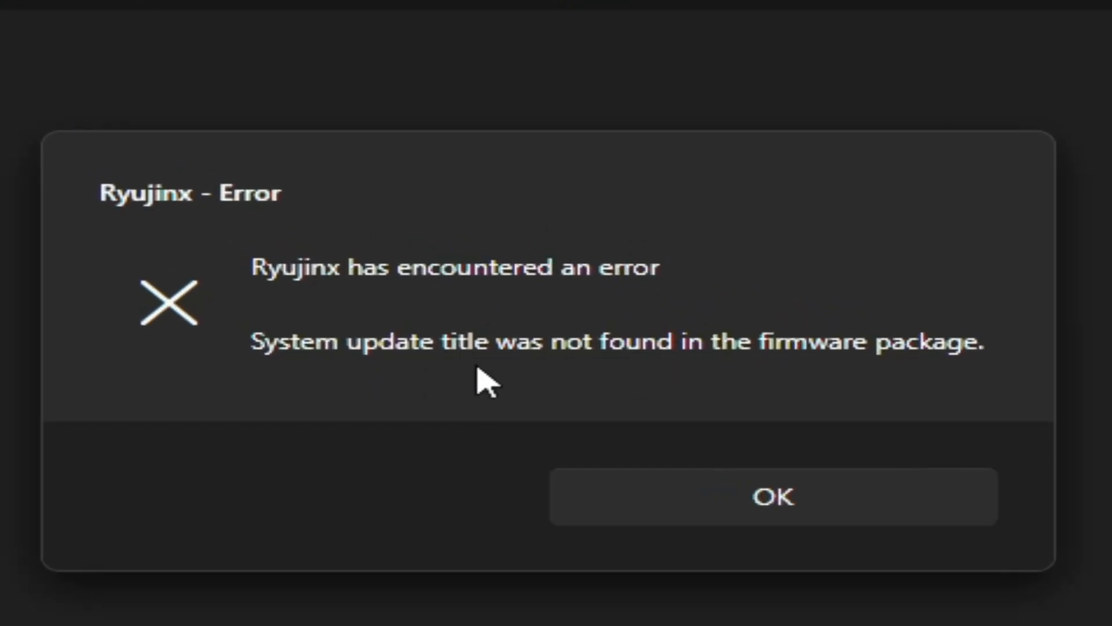
{"action": "mouse_move", "coordinate": [731, 389]}
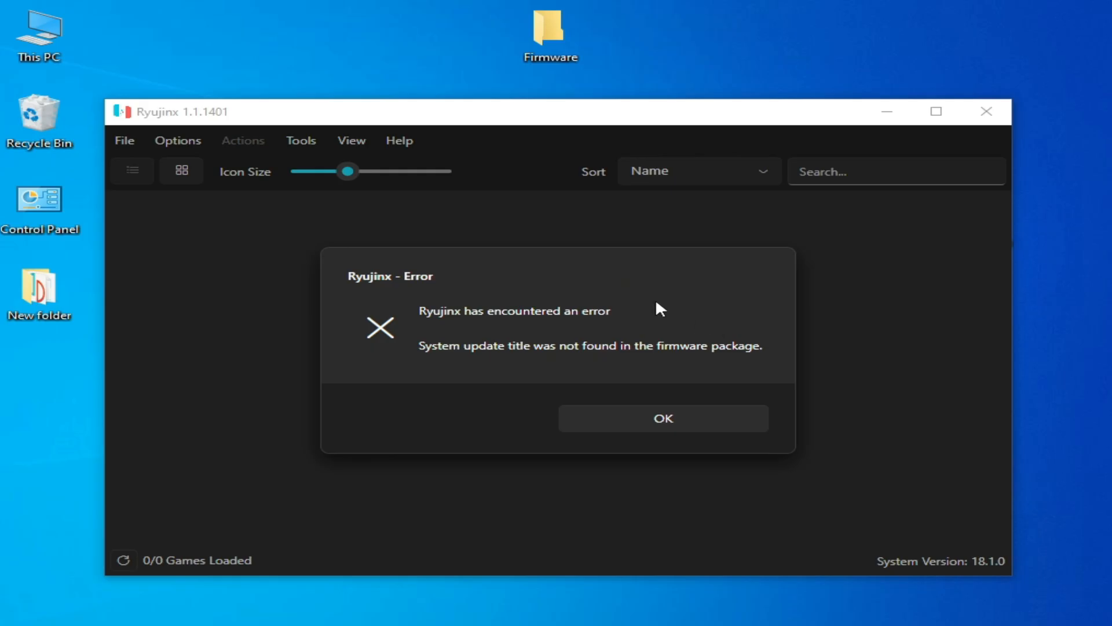
{"action": "mouse_move", "coordinate": [568, 291]}
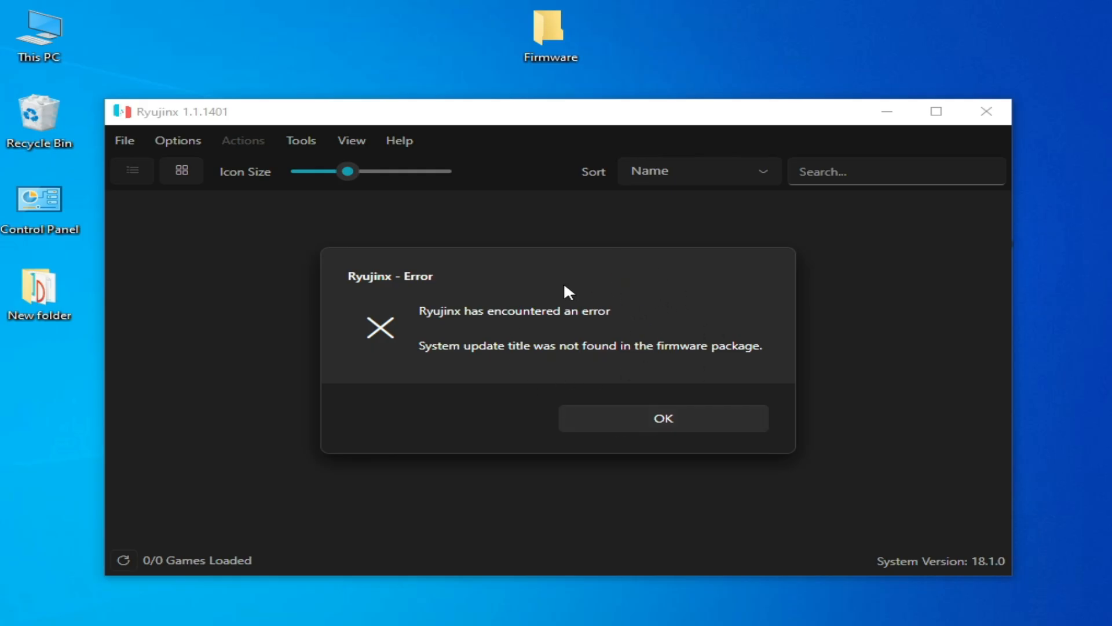
Dismiss the firmware error and retry installing firmware from the Firmware folder.
{"action": "left_click", "coordinate": [663, 418]}
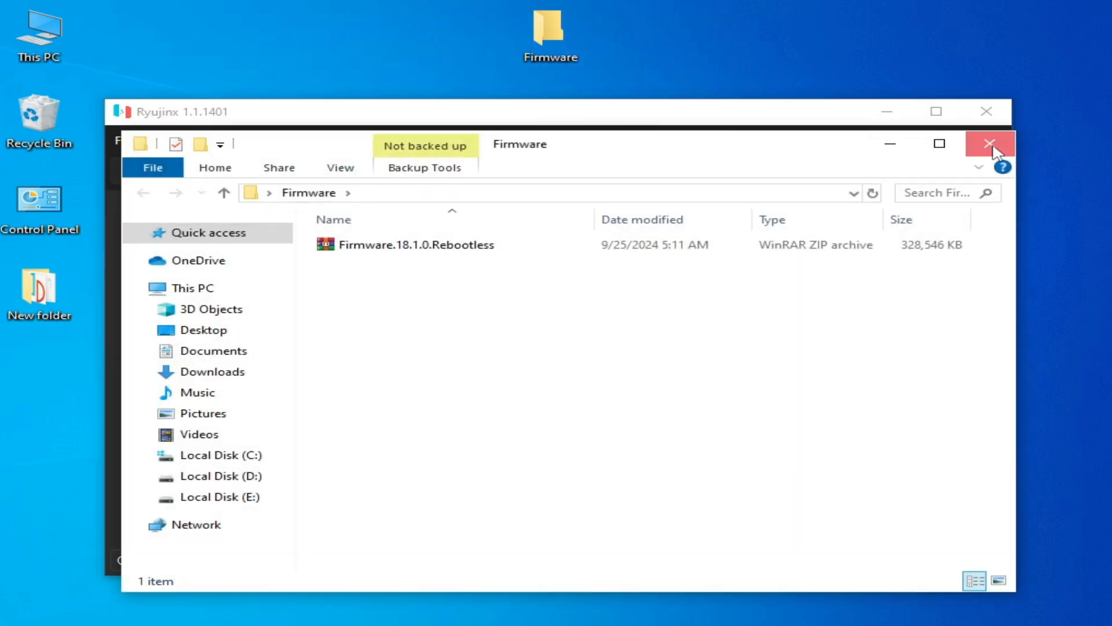
{"action": "left_click", "coordinate": [300, 140]}
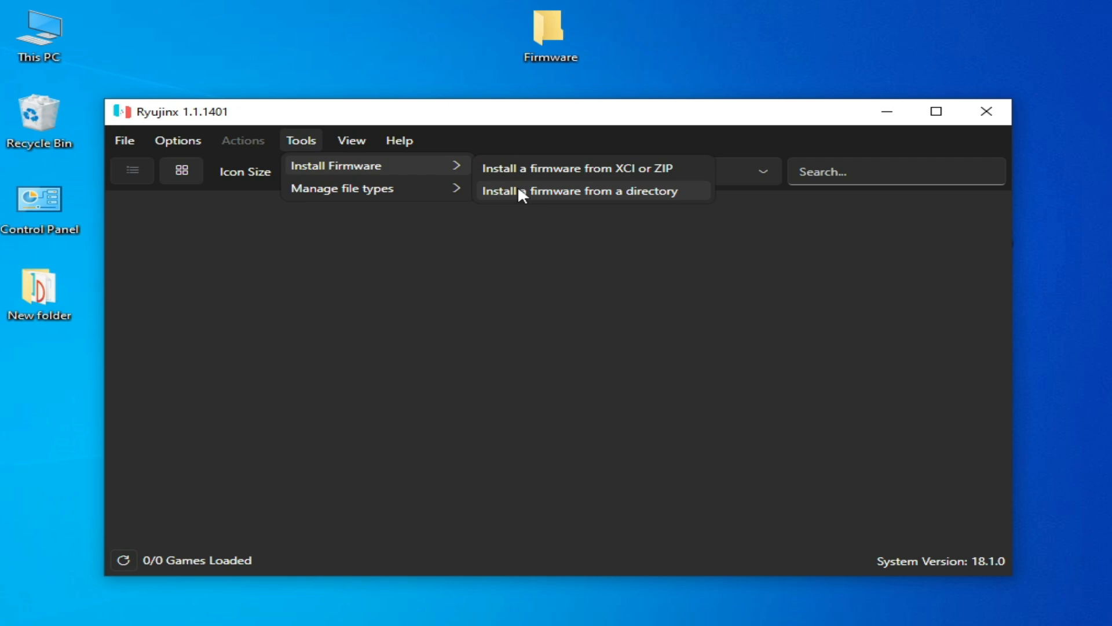
{"action": "left_click", "coordinate": [580, 190]}
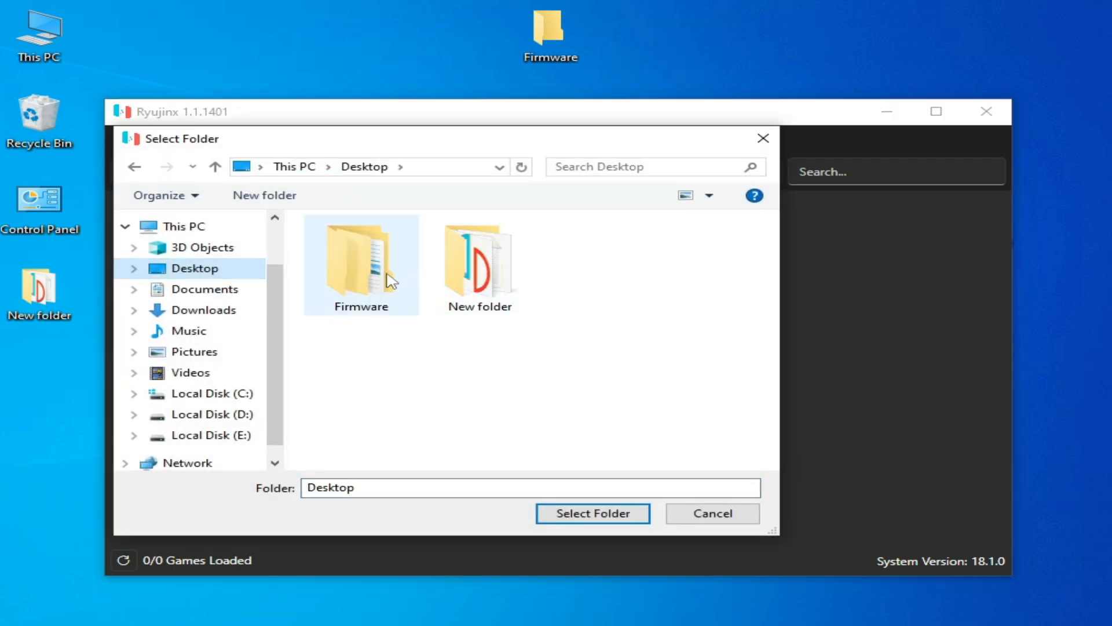
{"action": "left_click", "coordinate": [592, 513]}
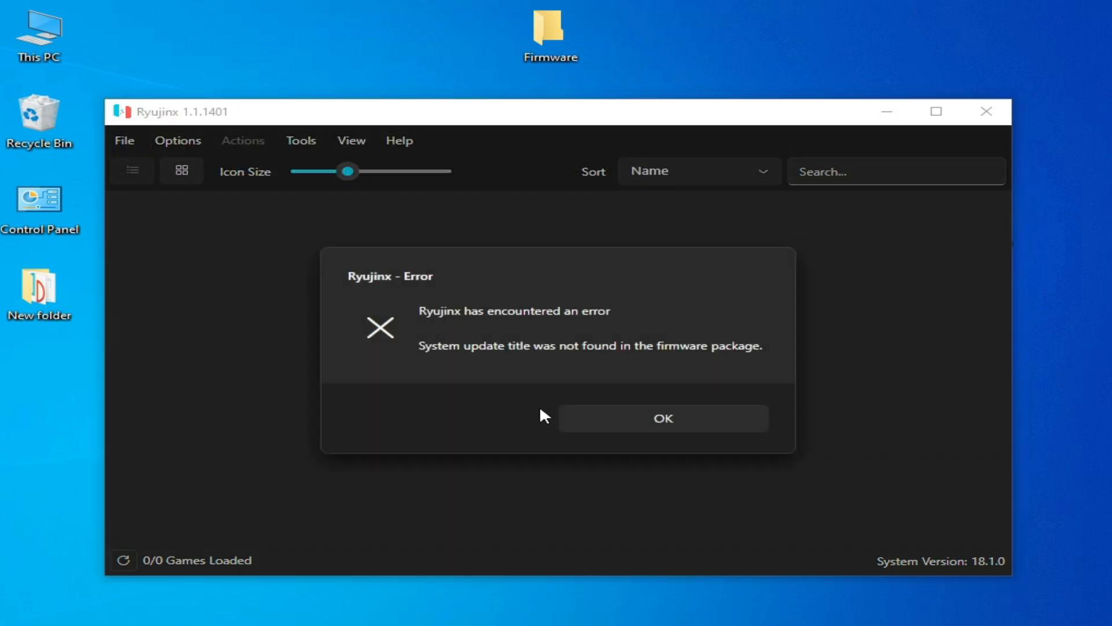
{"action": "mouse_move", "coordinate": [582, 354]}
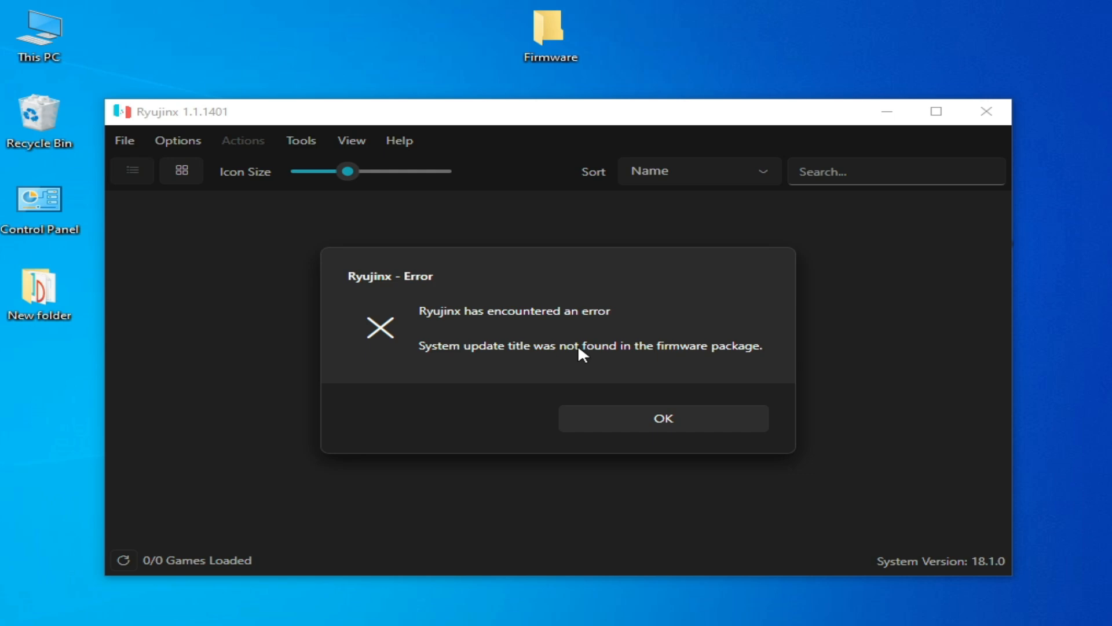
Dismiss the error again and show actions for the Firmware.18.1.0.Rebootless ZIP.
{"action": "left_click", "coordinate": [663, 417]}
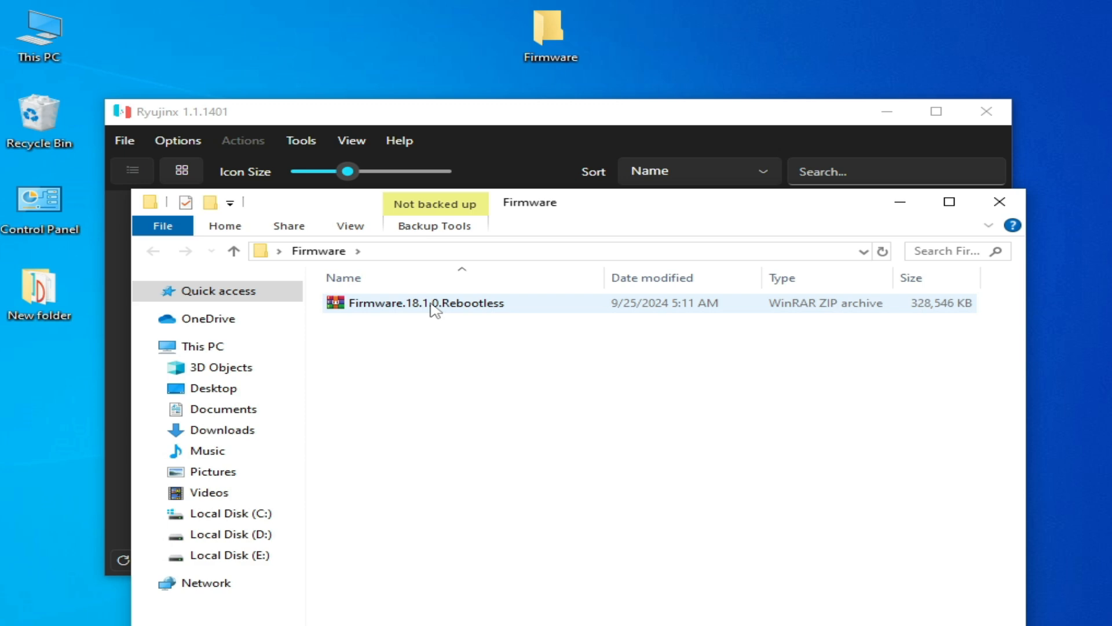
{"action": "left_click", "coordinate": [433, 303]}
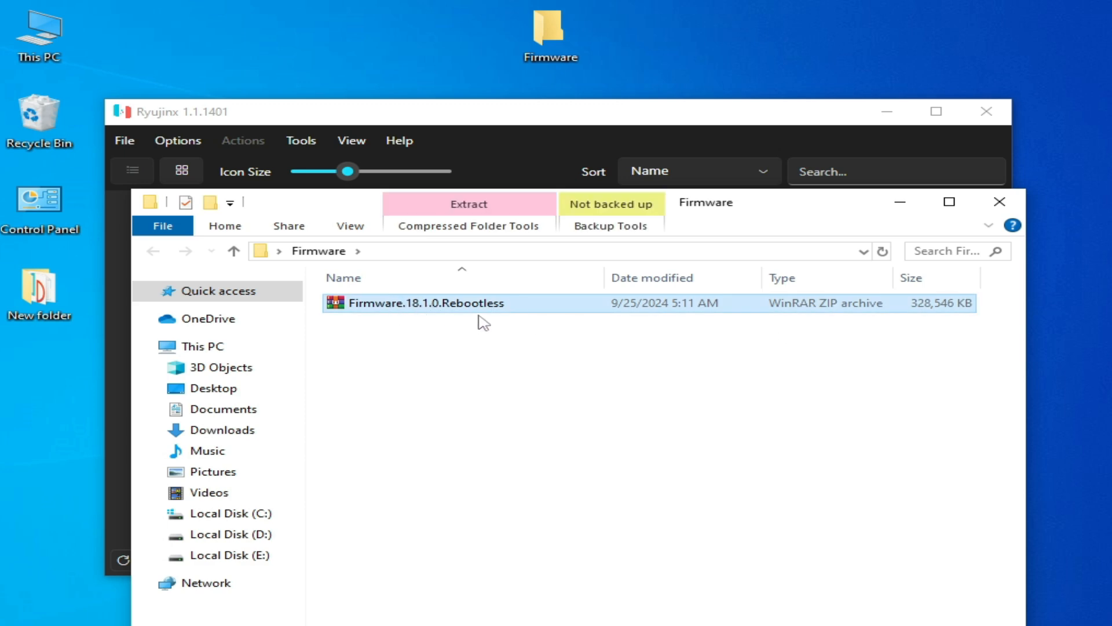
{"action": "mouse_move", "coordinate": [800, 318]}
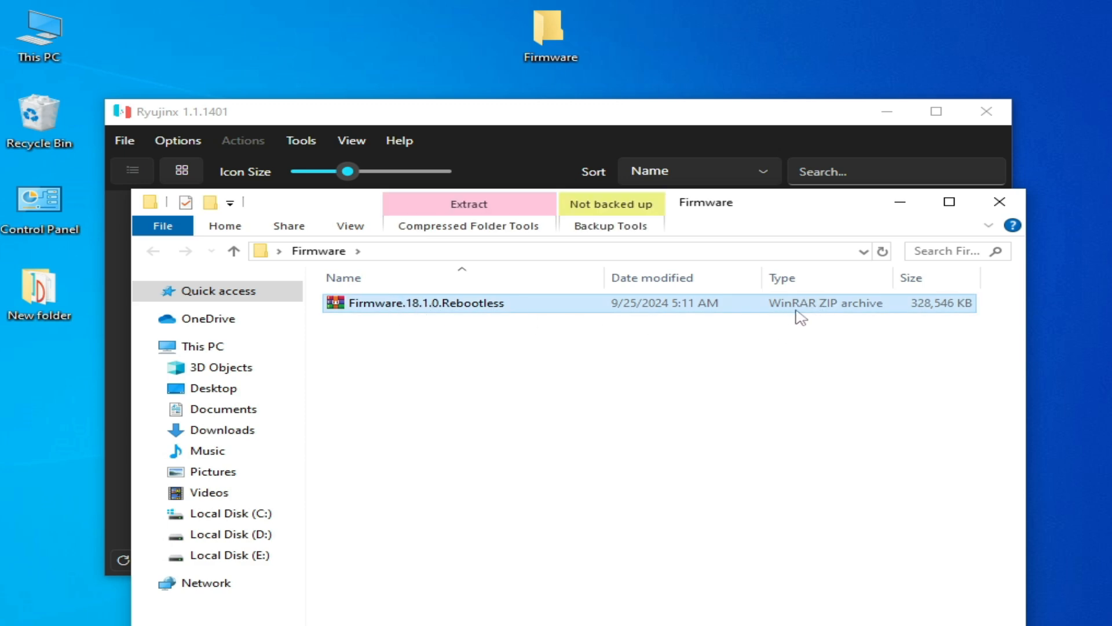
{"action": "mouse_move", "coordinate": [622, 345]}
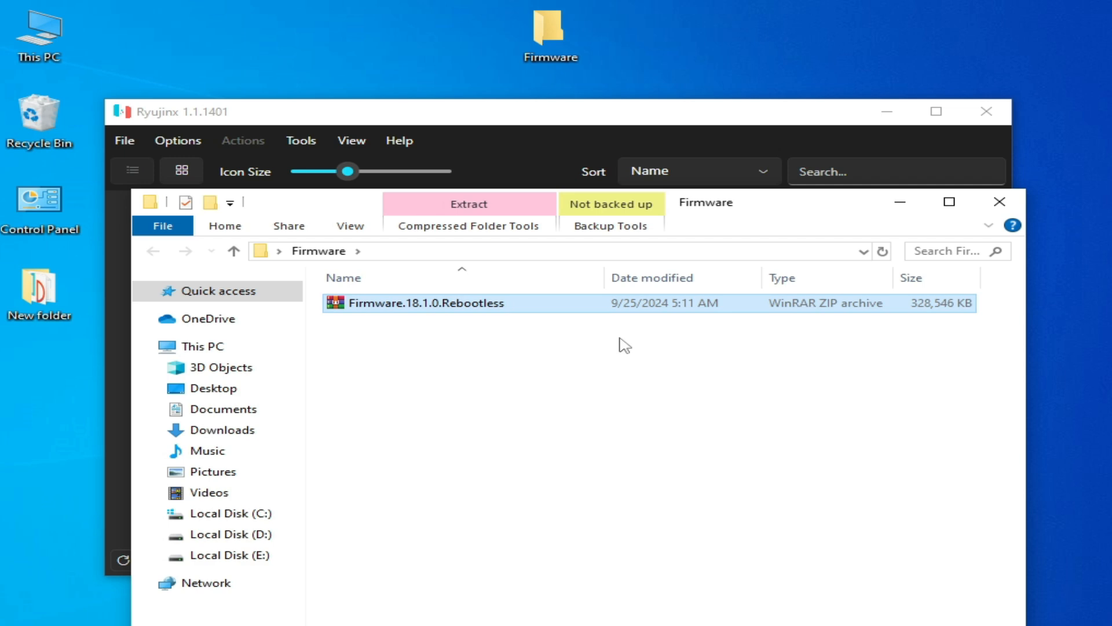
{"action": "mouse_move", "coordinate": [422, 312]}
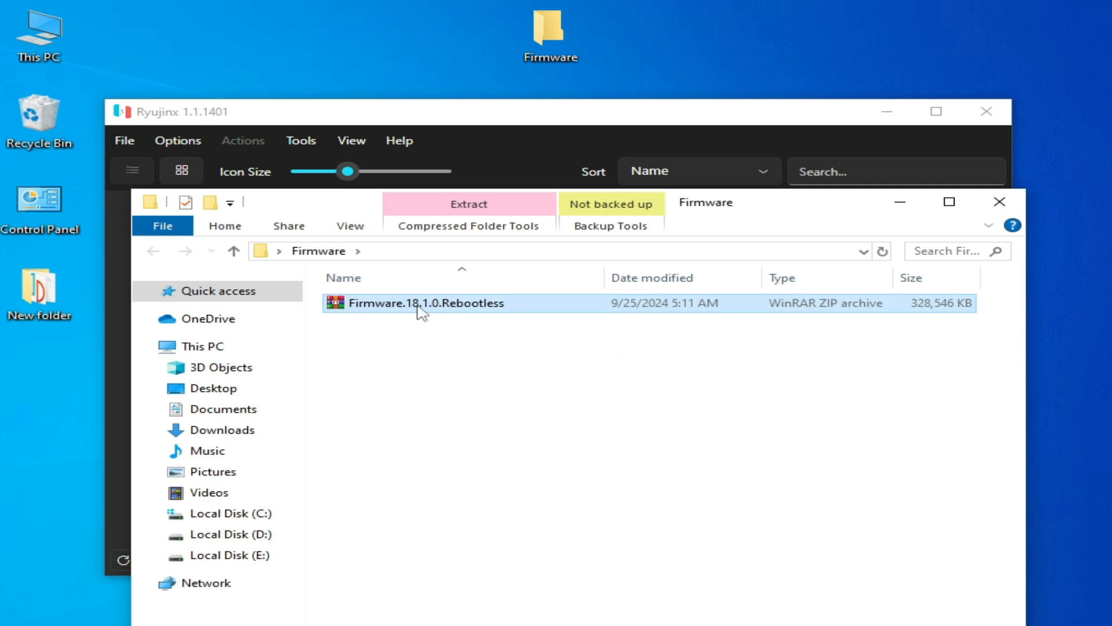
{"action": "right_click", "coordinate": [418, 303]}
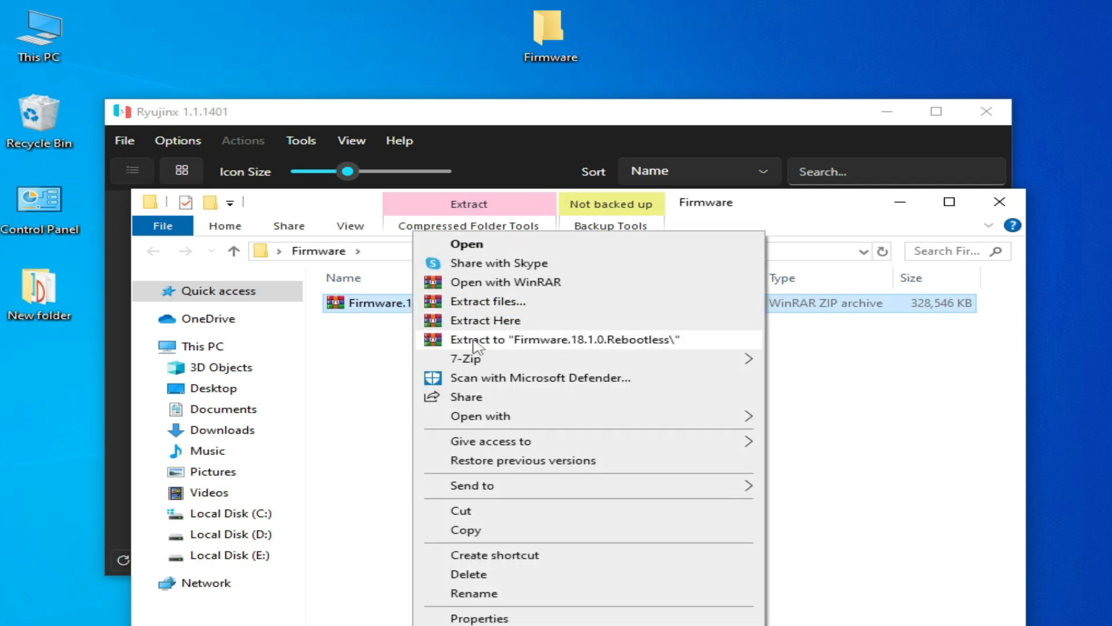
Extract the ZIP to "Firmware.18.1.0.Rebootless\" and open that folder of NCA files.
{"action": "left_click", "coordinate": [563, 339]}
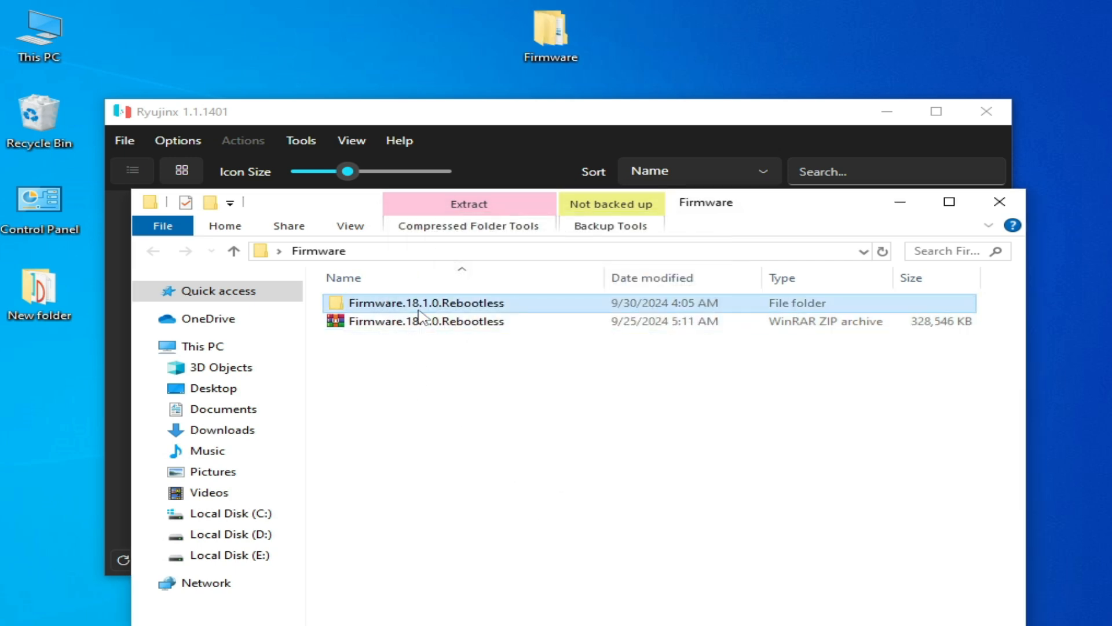
{"action": "double_click", "coordinate": [426, 303]}
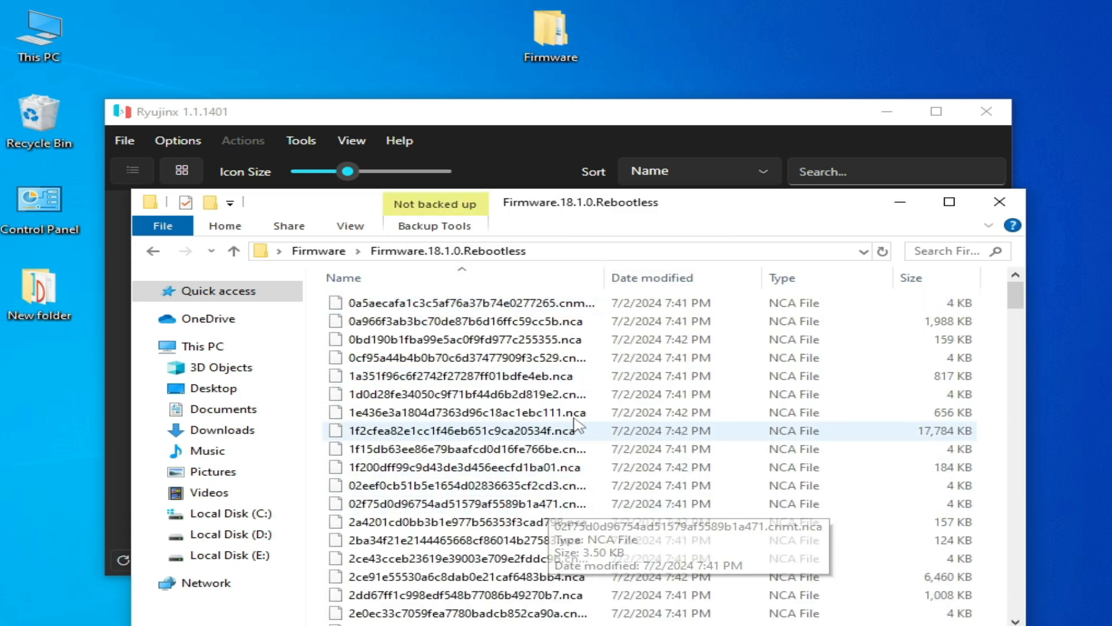
{"action": "mouse_move", "coordinate": [525, 430]}
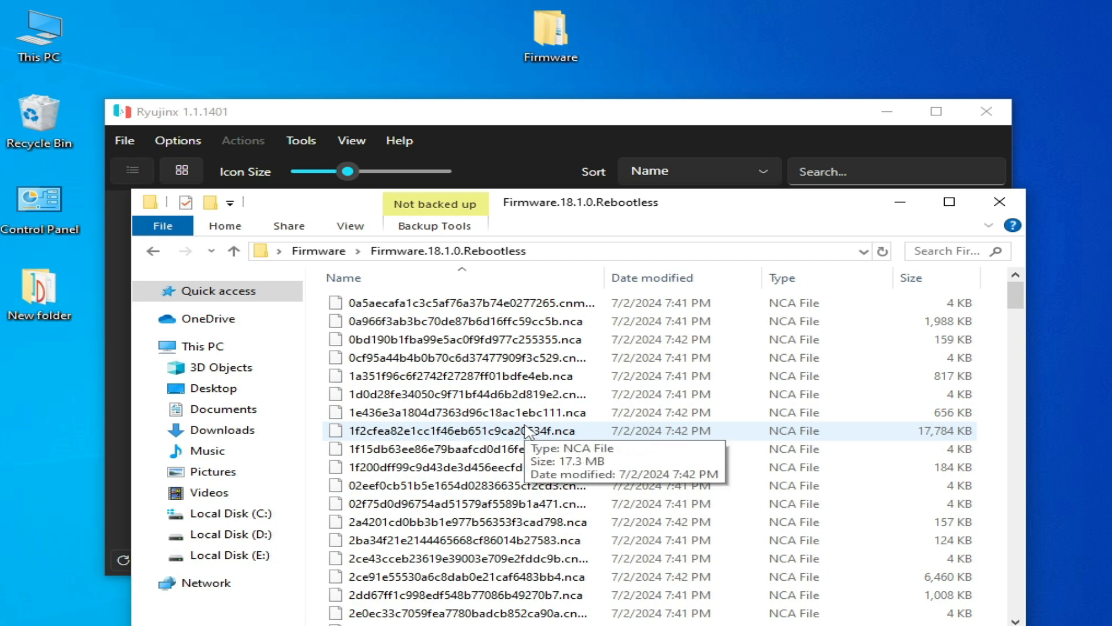
{"action": "mouse_move", "coordinate": [809, 394]}
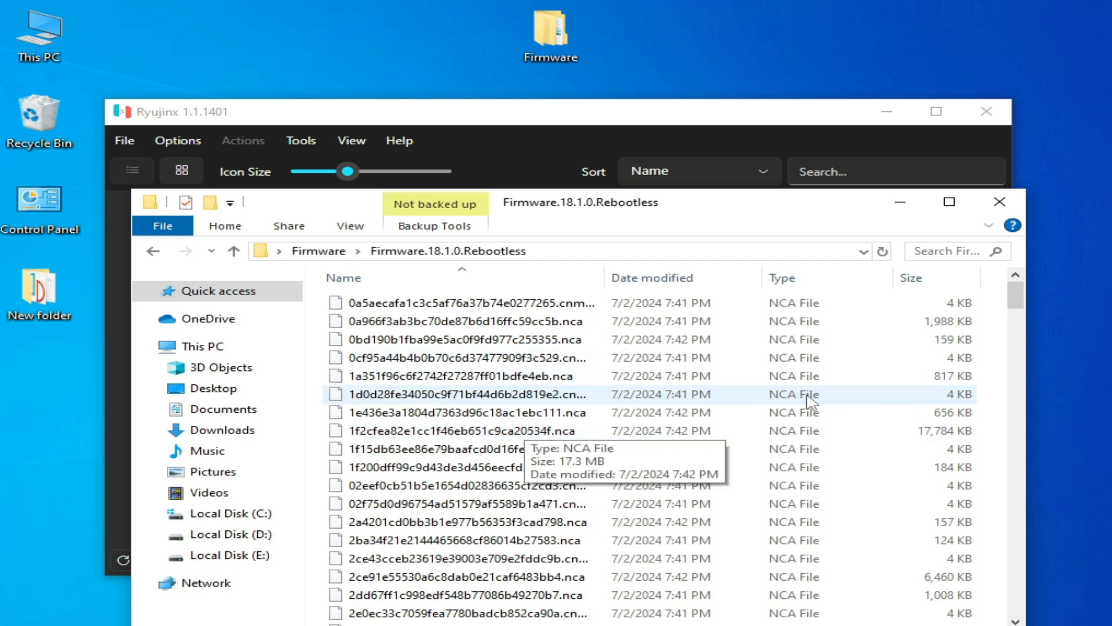
Return Explorer to the Firmware folder and reopen Ryujinx's Install Firmware options.
{"action": "left_click", "coordinate": [234, 251]}
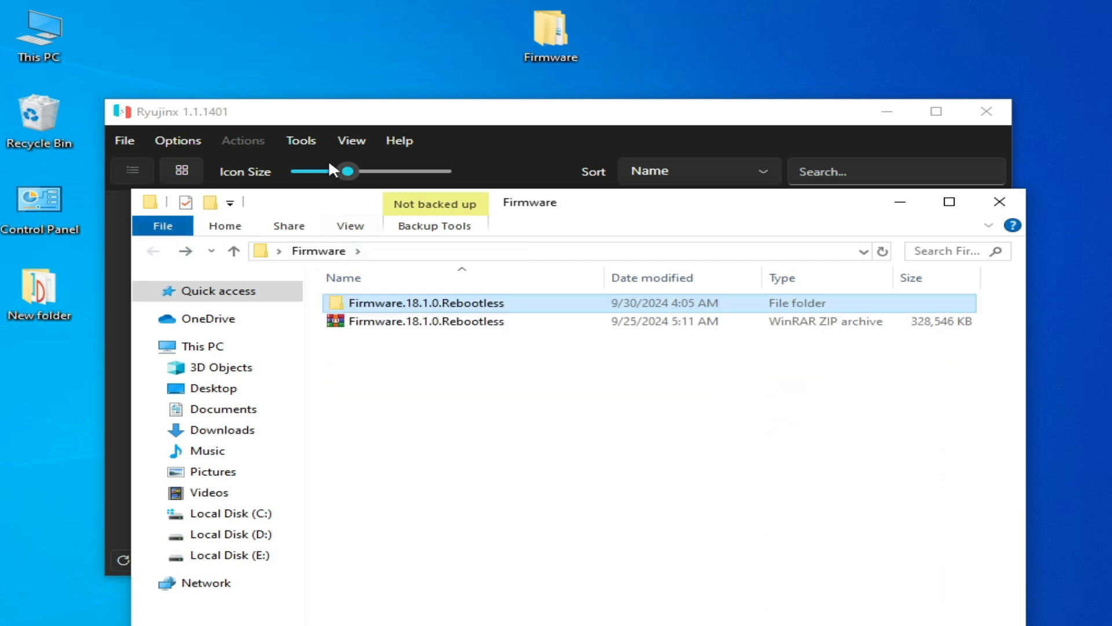
{"action": "left_click", "coordinate": [300, 140]}
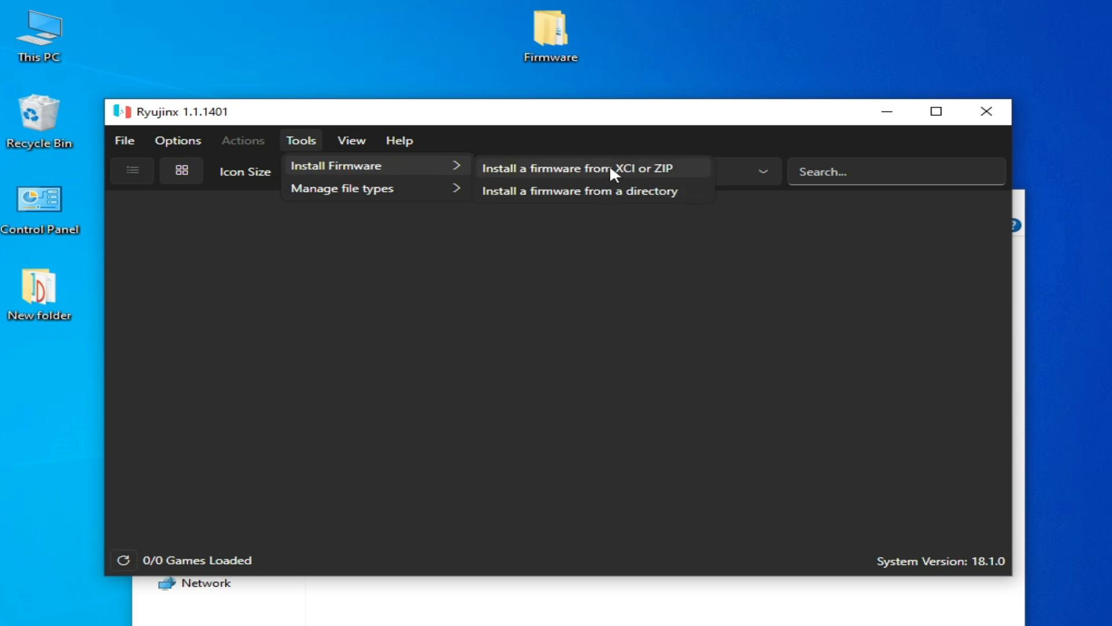
{"action": "mouse_move", "coordinate": [538, 170]}
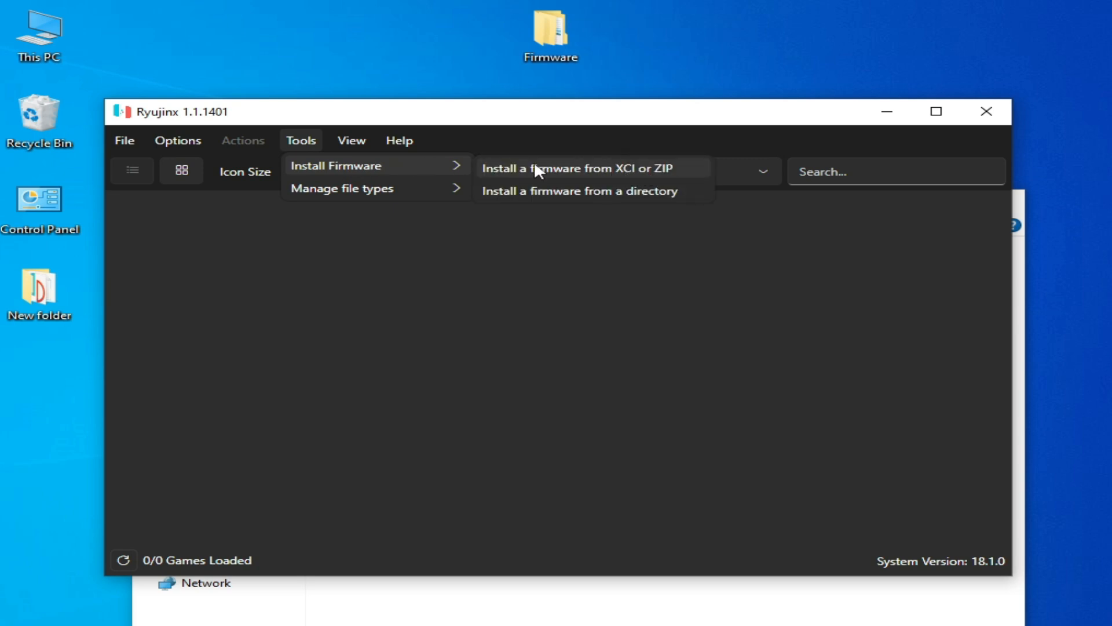
{"action": "mouse_move", "coordinate": [573, 197]}
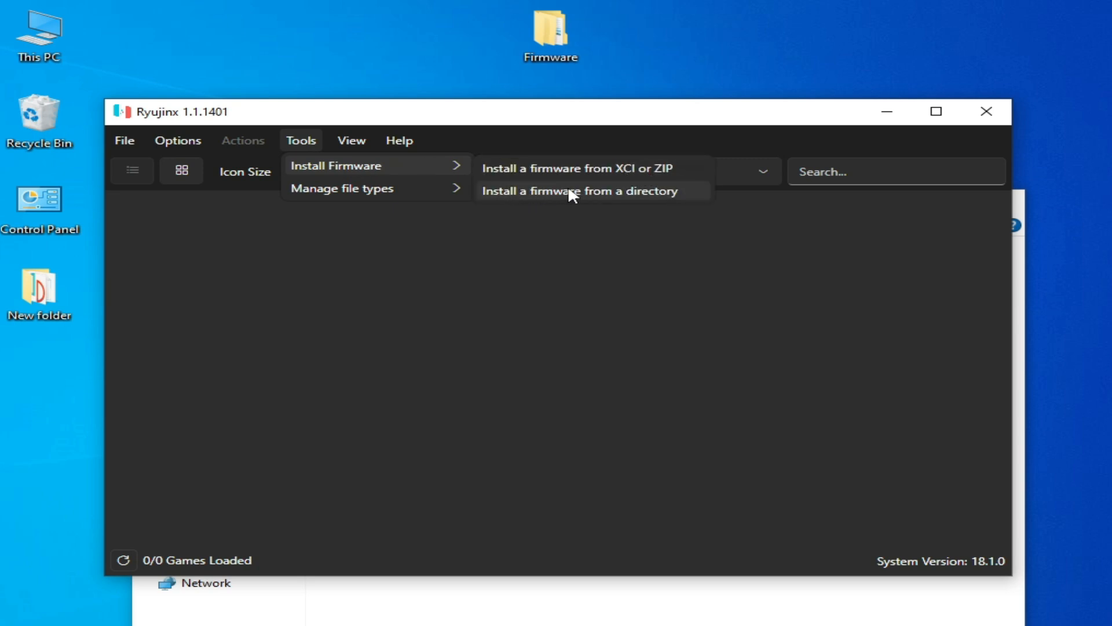
{"action": "left_click", "coordinate": [568, 418]}
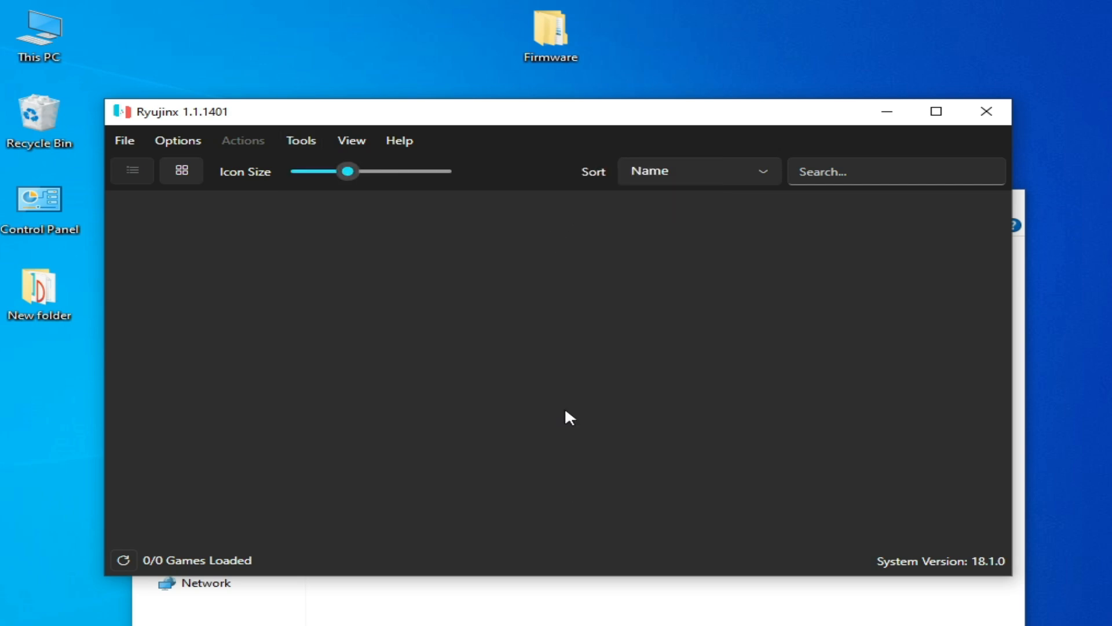
{"action": "double_click", "coordinate": [550, 29]}
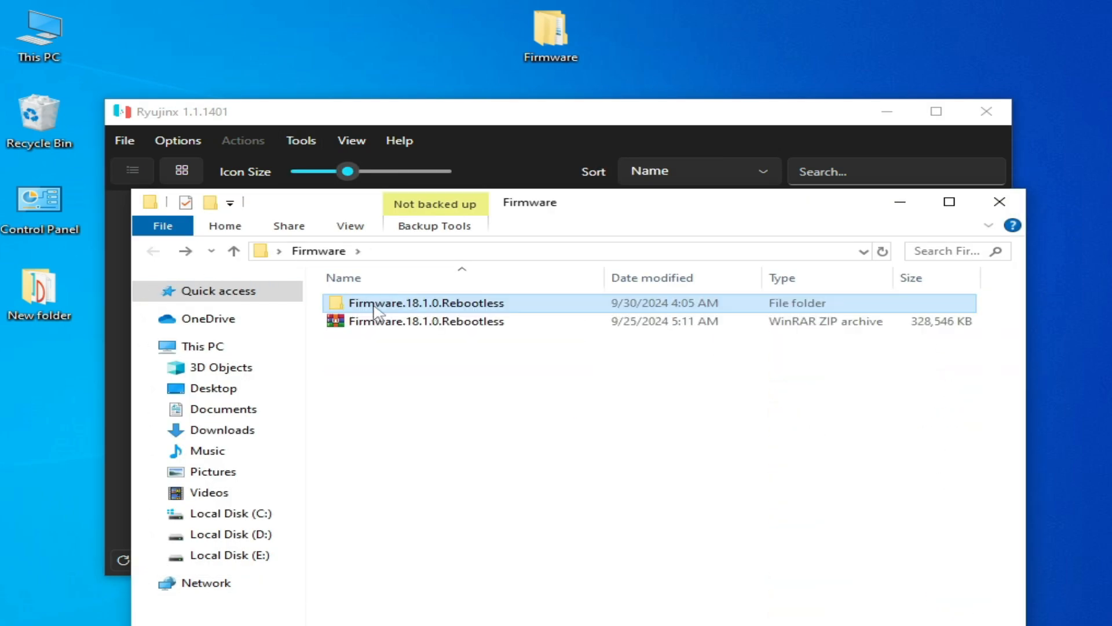
{"action": "left_click", "coordinate": [300, 140]}
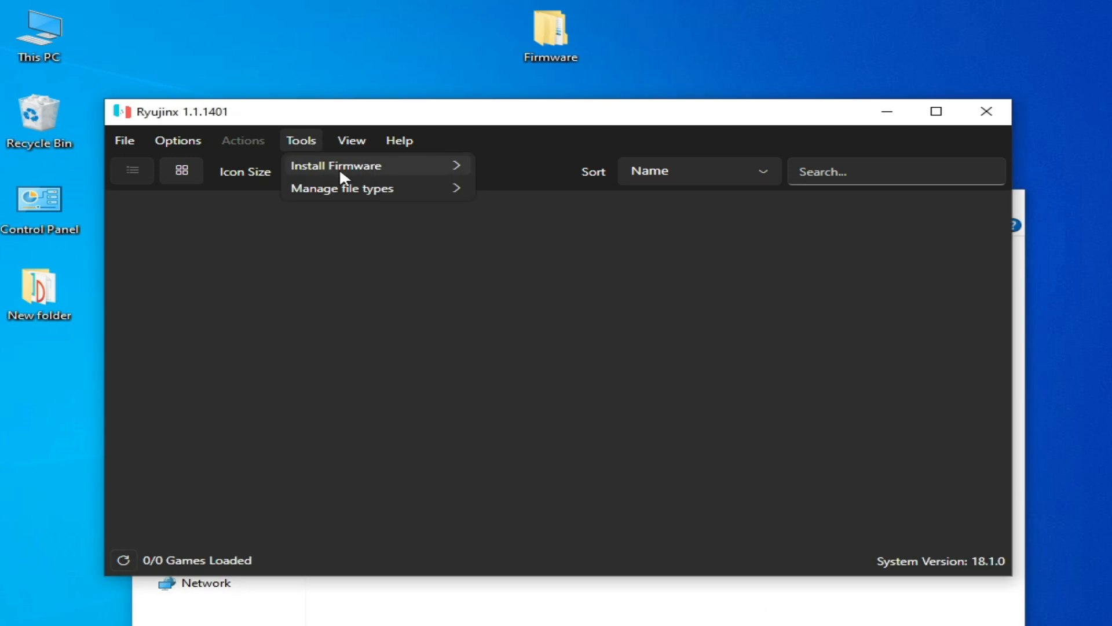
Choose install from directory and select the extracted Firmware.18.1.0.Rebootless folder.
{"action": "left_click", "coordinate": [336, 165]}
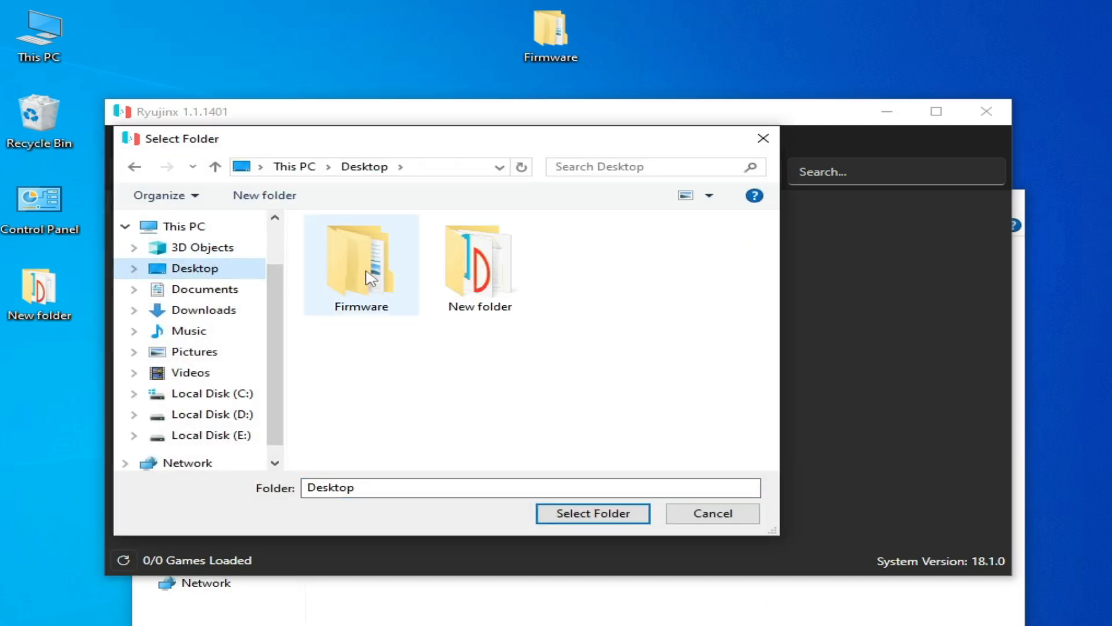
{"action": "double_click", "coordinate": [361, 255]}
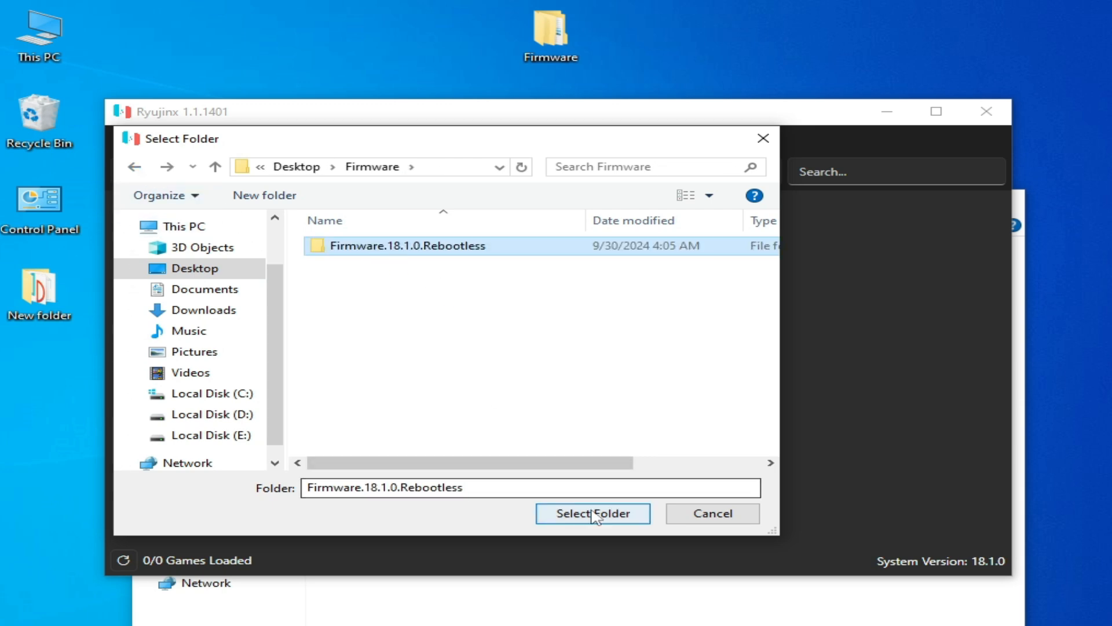
{"action": "left_click", "coordinate": [592, 513]}
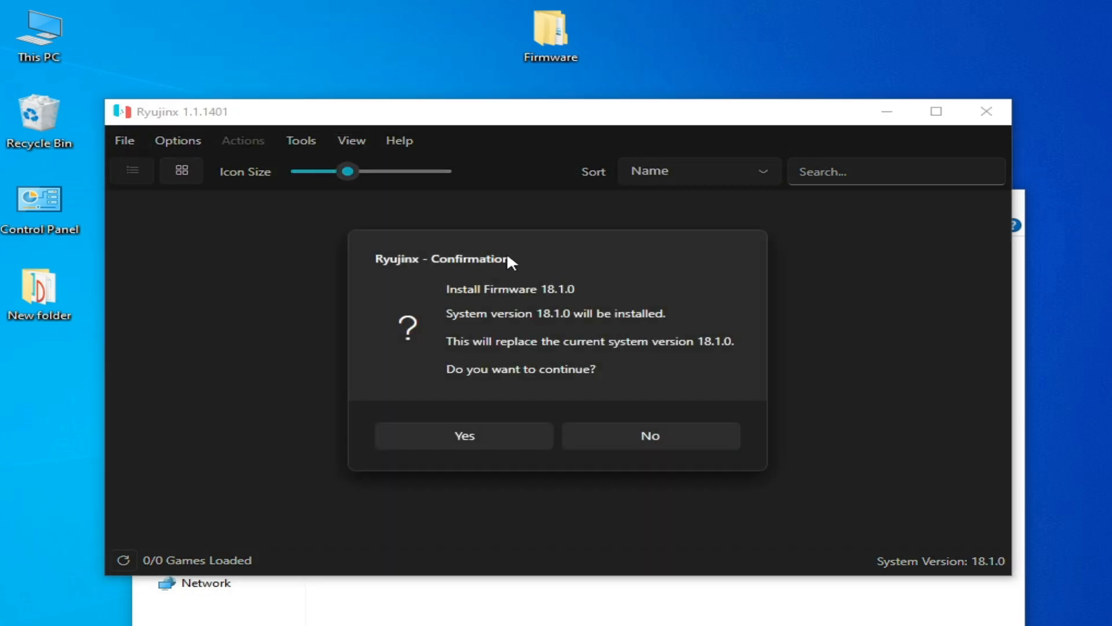
Confirm installing firmware 18.1.0, then dismiss the success notice.
{"action": "left_click", "coordinate": [464, 436]}
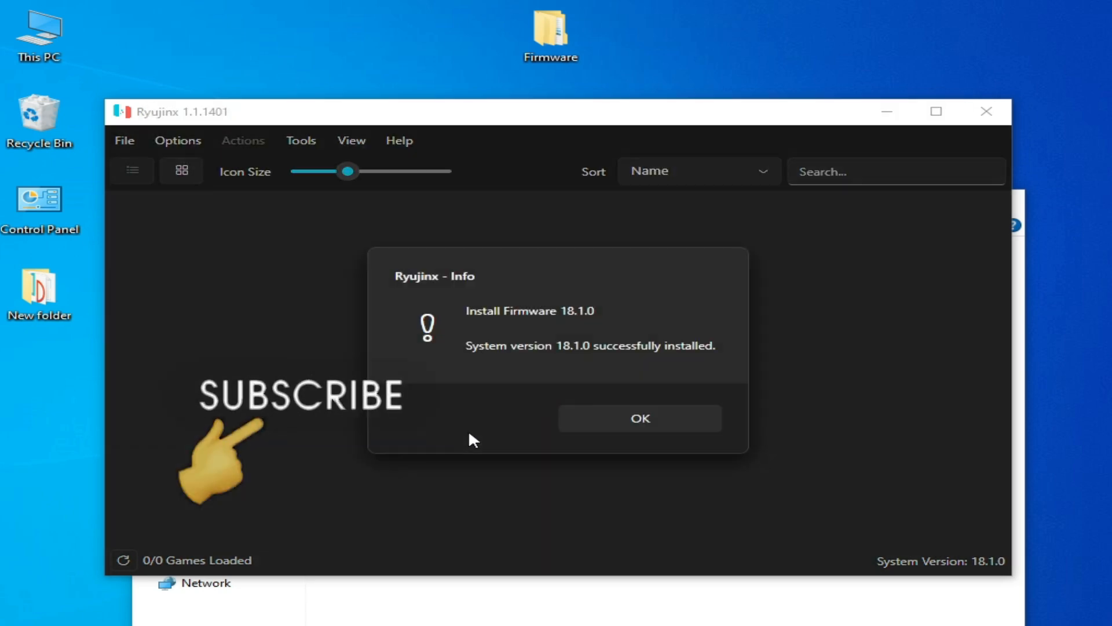
{"action": "left_click", "coordinate": [639, 418]}
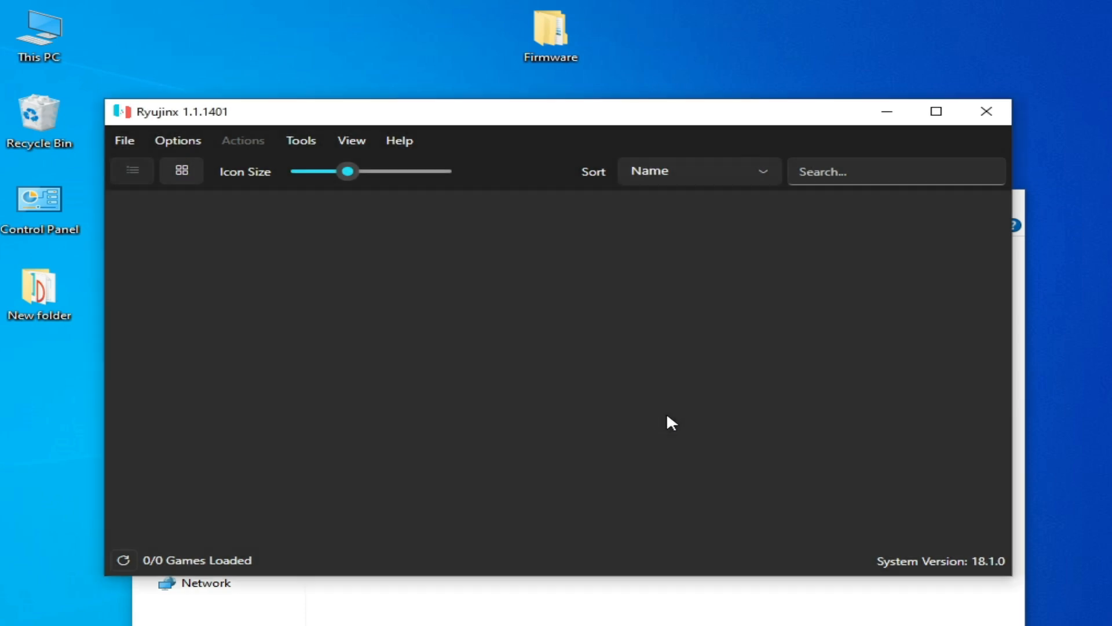